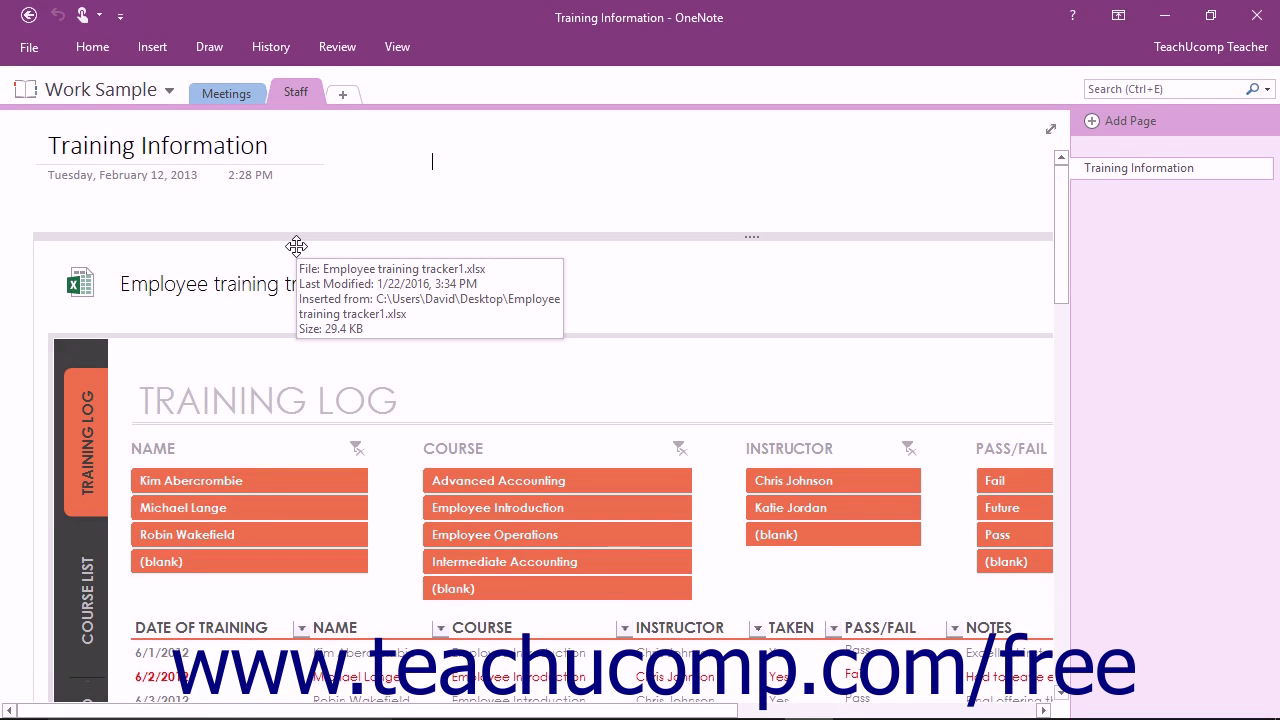
Go to File > Open to list the OneDrive and recent notebooks
{"action": "scroll", "scroll_direction": "down", "scroll_amount": 3}
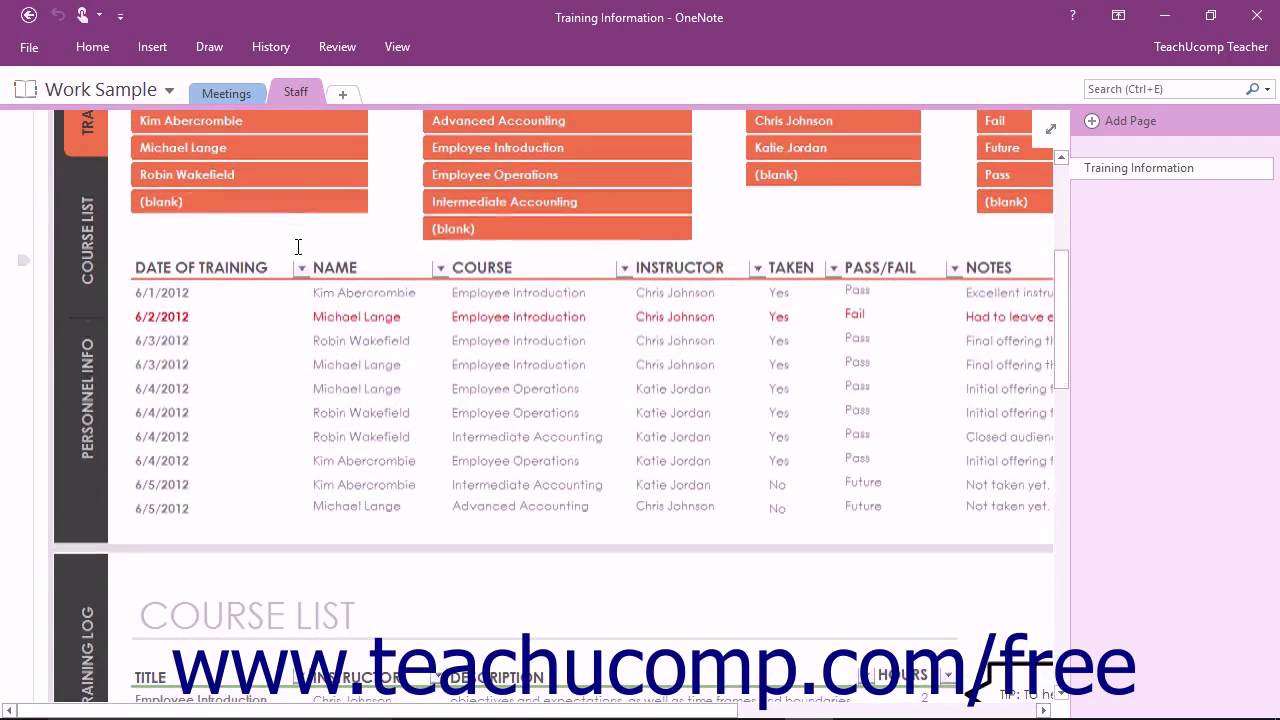
{"action": "scroll", "scroll_direction": "down", "scroll_amount": 3}
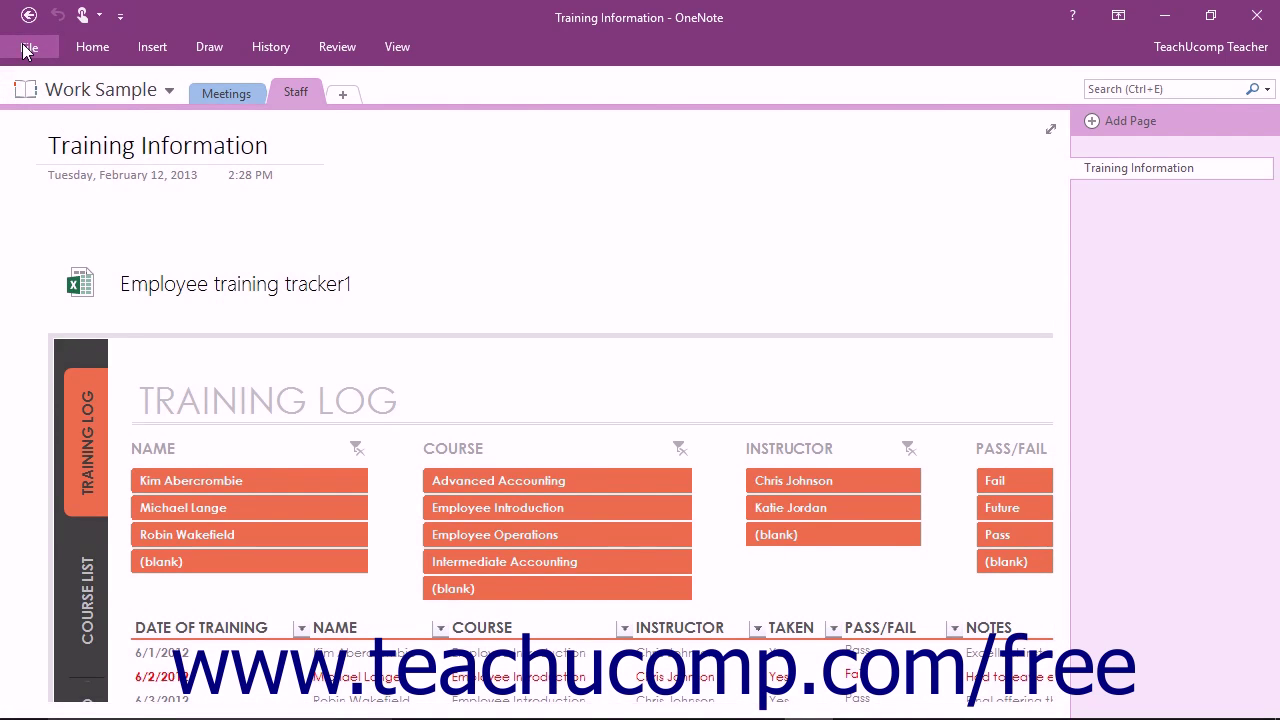
{"action": "left_click", "coordinate": [29, 47]}
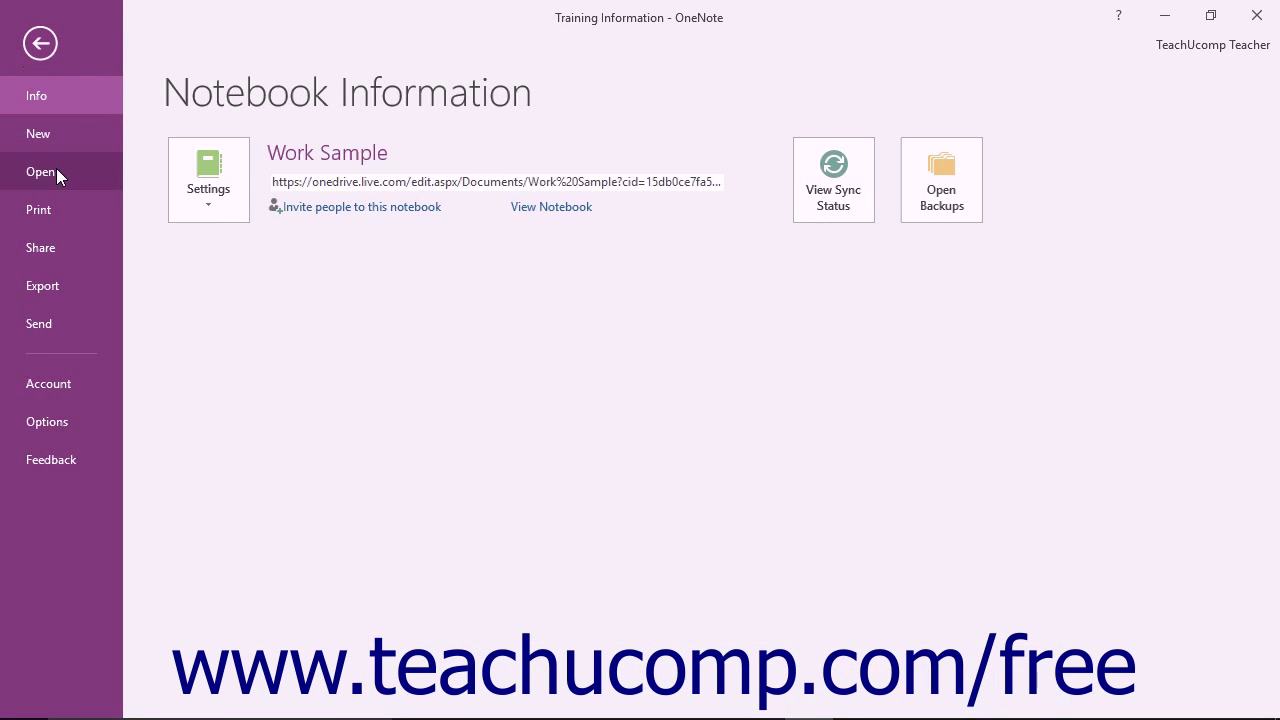
{"action": "left_click", "coordinate": [41, 171]}
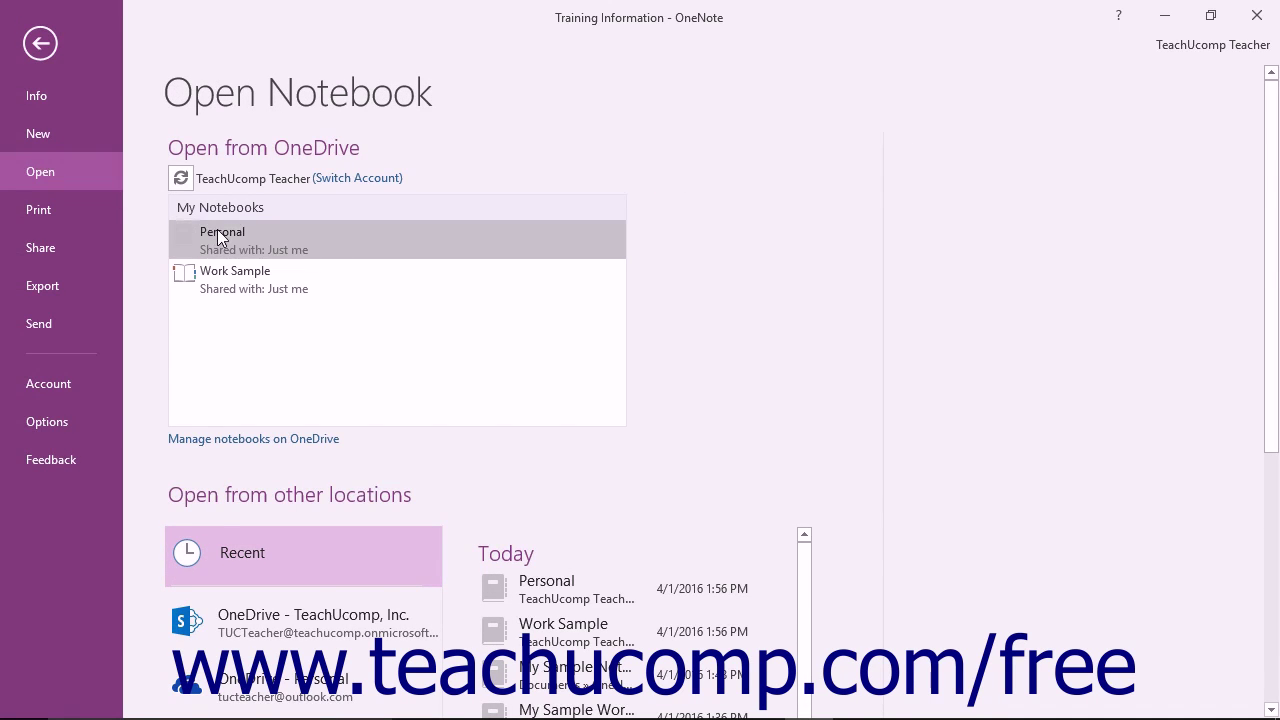
{"action": "mouse_move", "coordinate": [222, 240]}
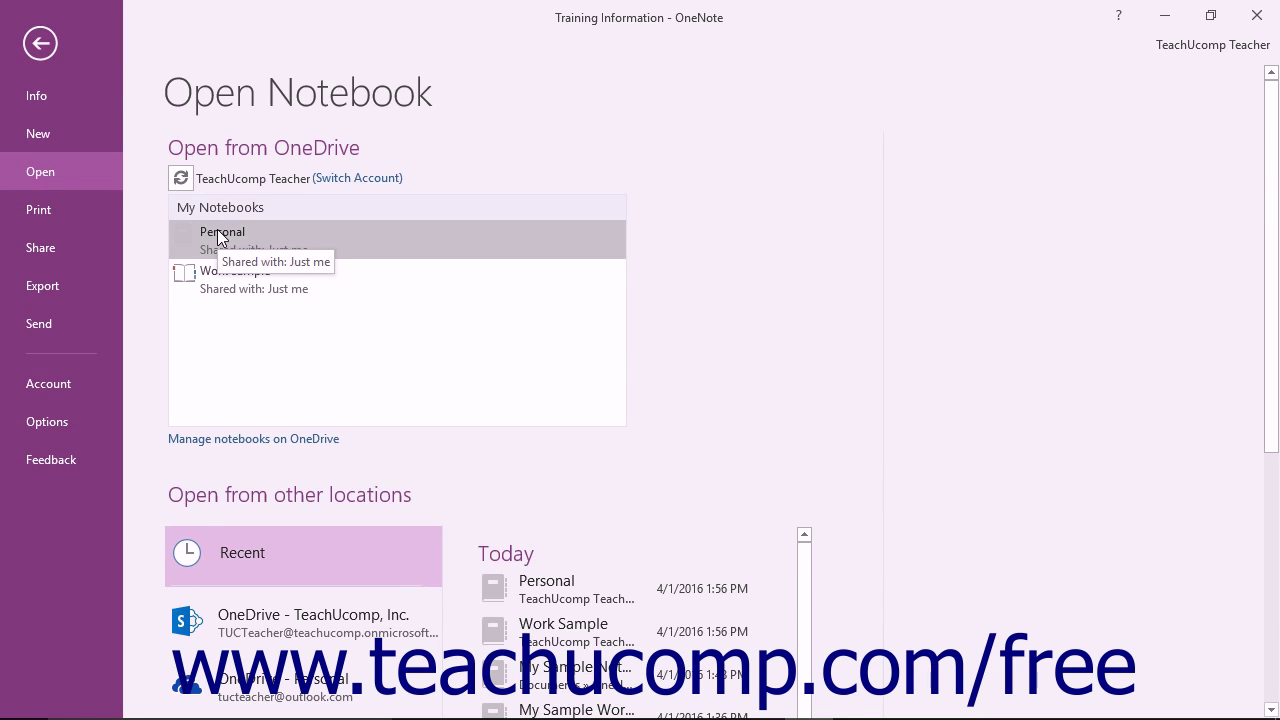
{"action": "mouse_move", "coordinate": [328, 457]}
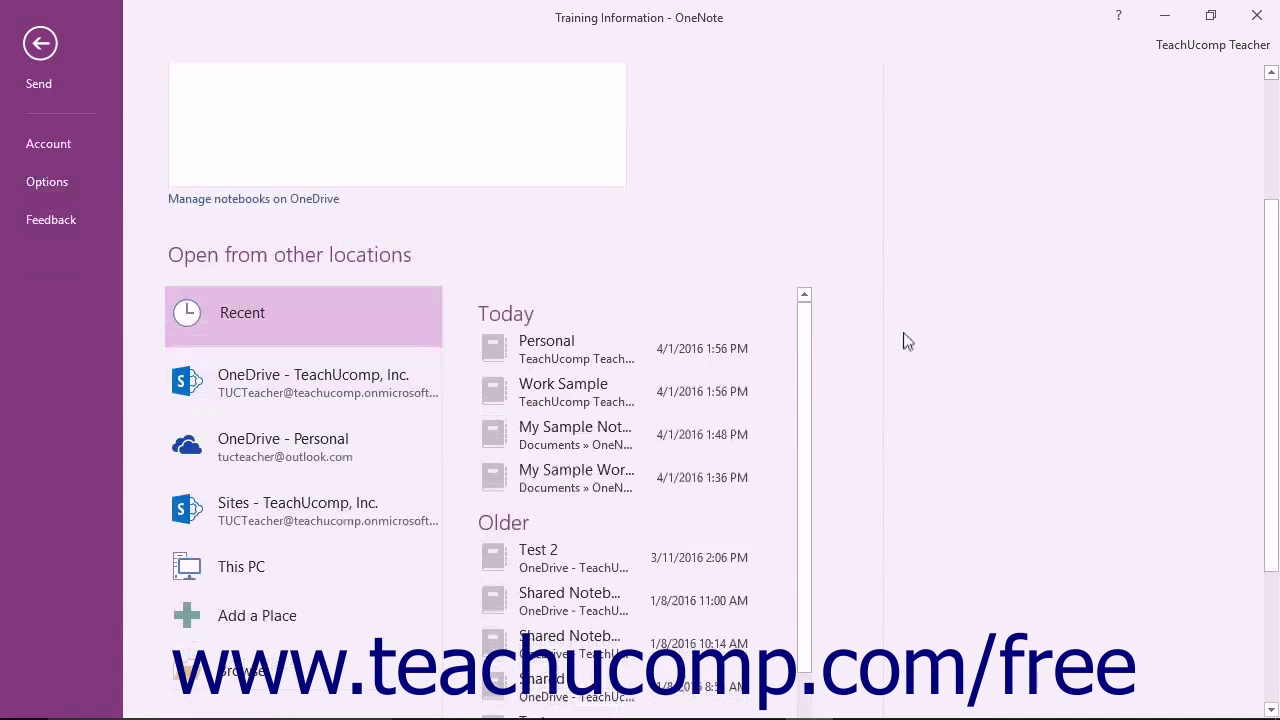
Browse the OneDrive - Personal folders, then the This PC locations
{"action": "scroll", "scroll_direction": "down", "scroll_amount": 3}
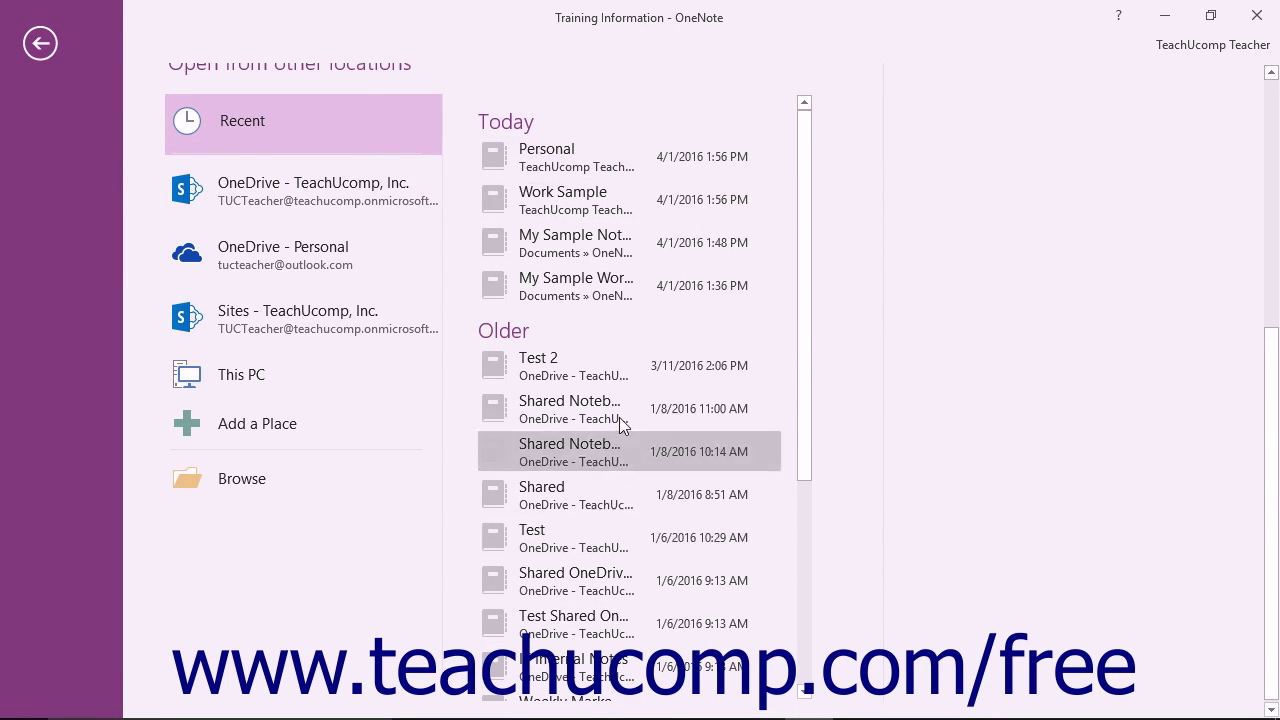
{"action": "mouse_move", "coordinate": [613, 192]}
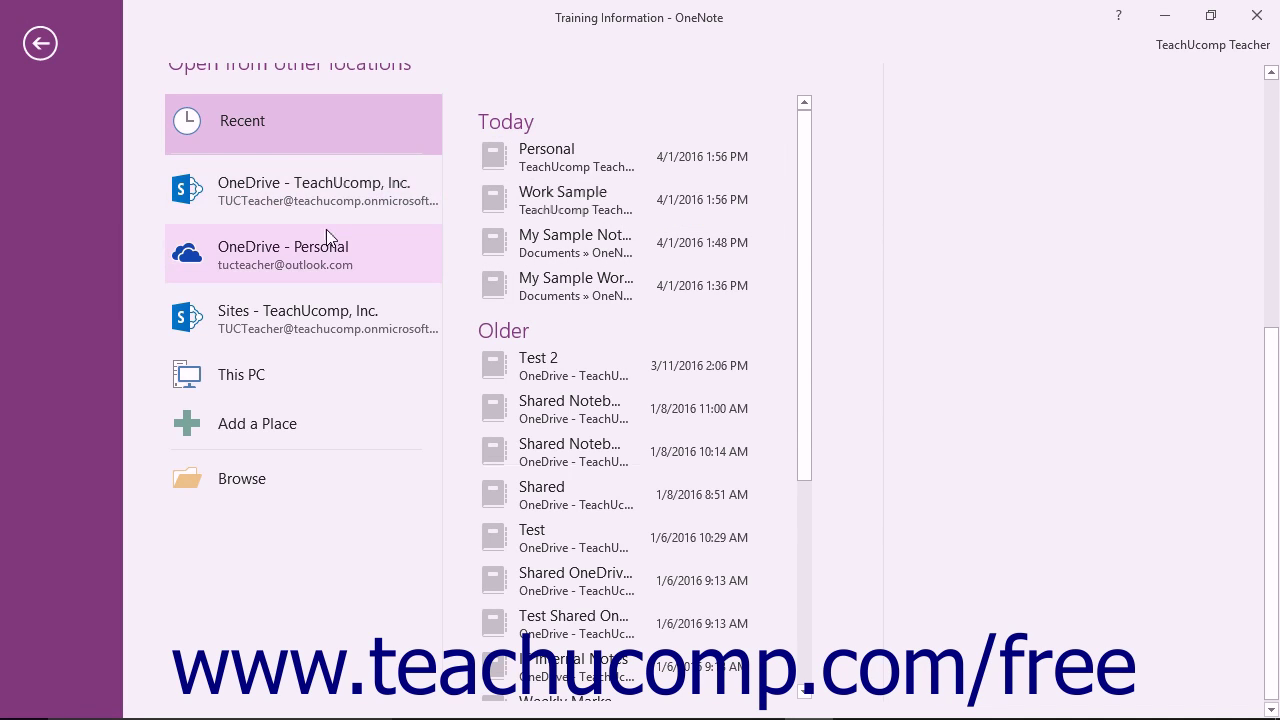
{"action": "left_click", "coordinate": [303, 253]}
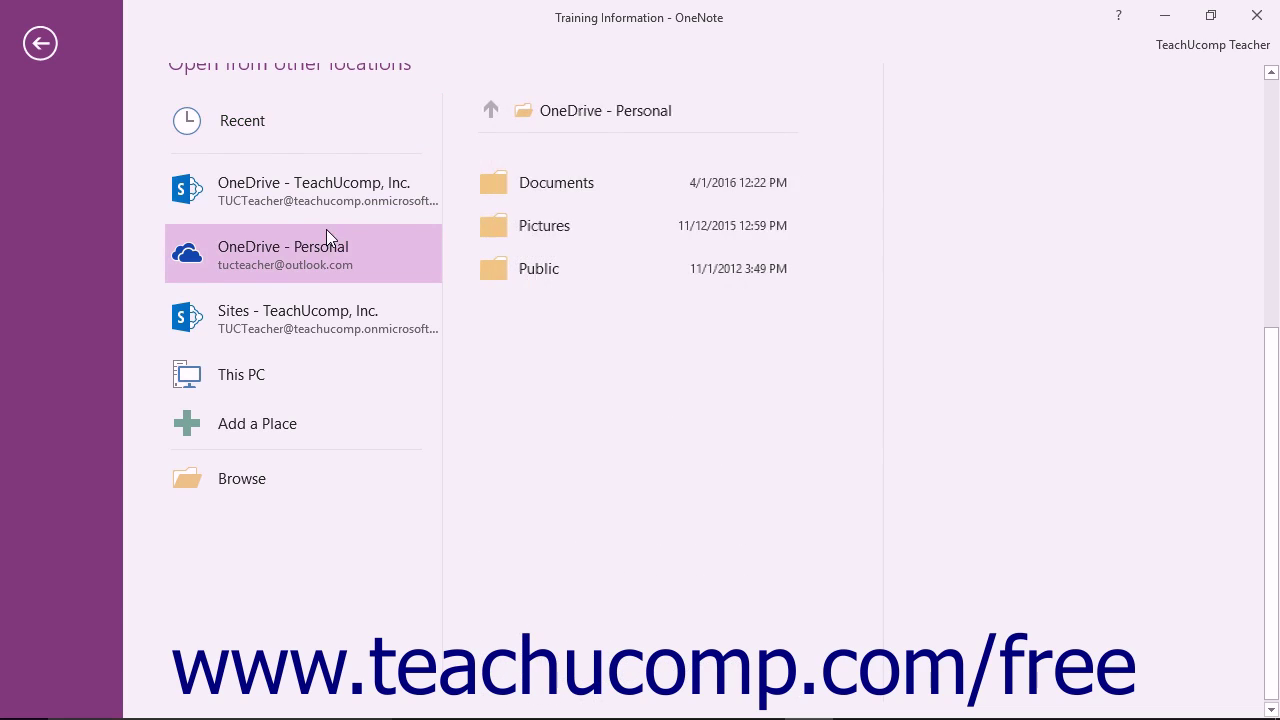
{"action": "mouse_move", "coordinate": [544, 225]}
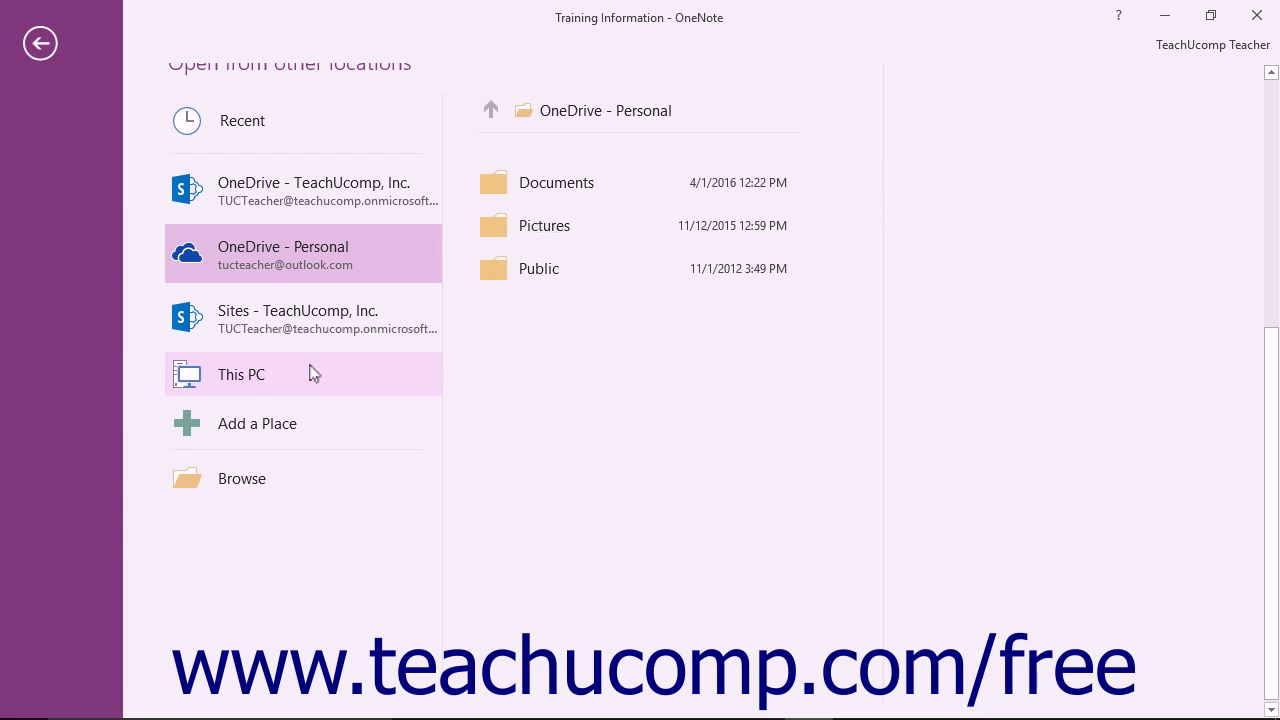
{"action": "left_click", "coordinate": [240, 374]}
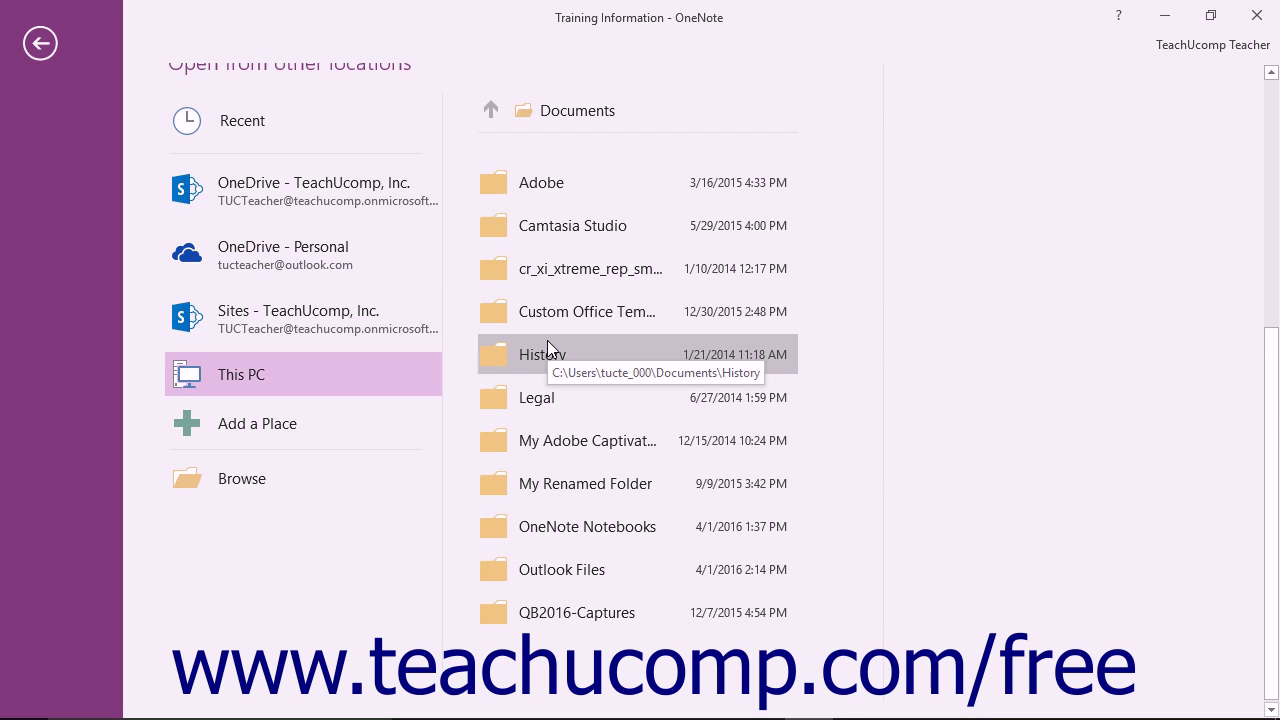
{"action": "mouse_move", "coordinate": [248, 432]}
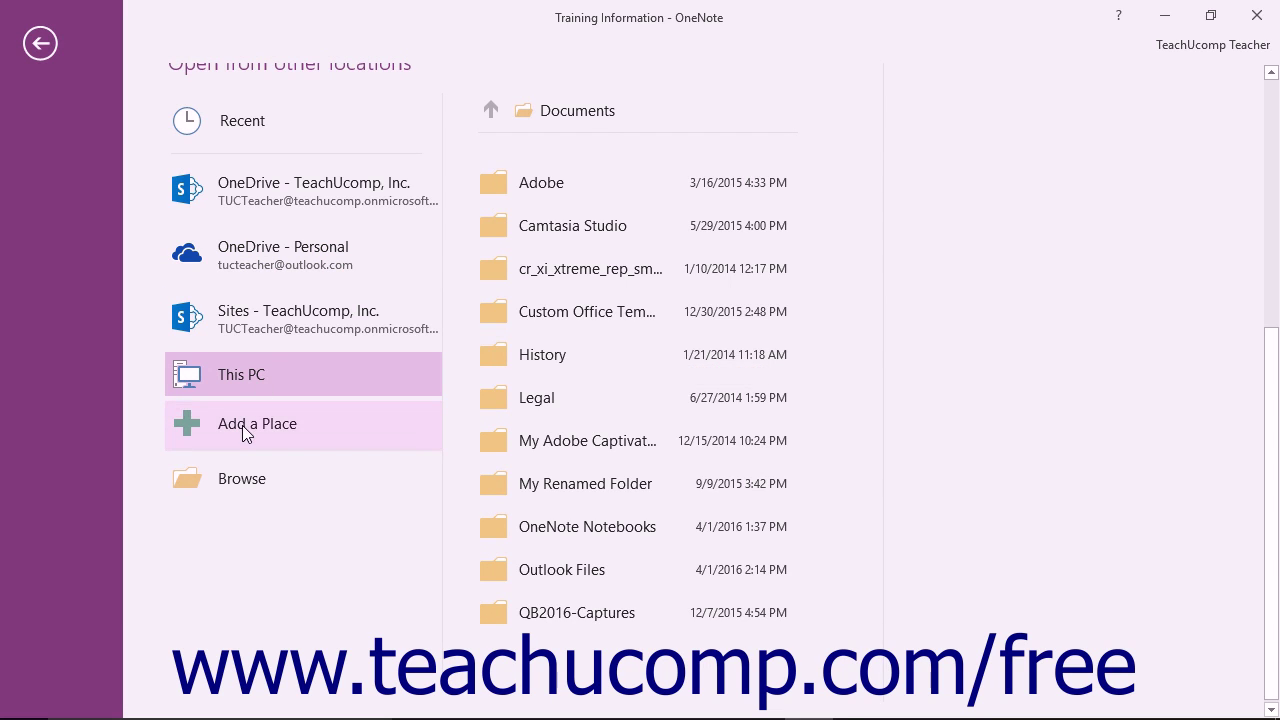
View the Add a Place options, then return to This PC Documents folders
{"action": "left_click", "coordinate": [257, 423]}
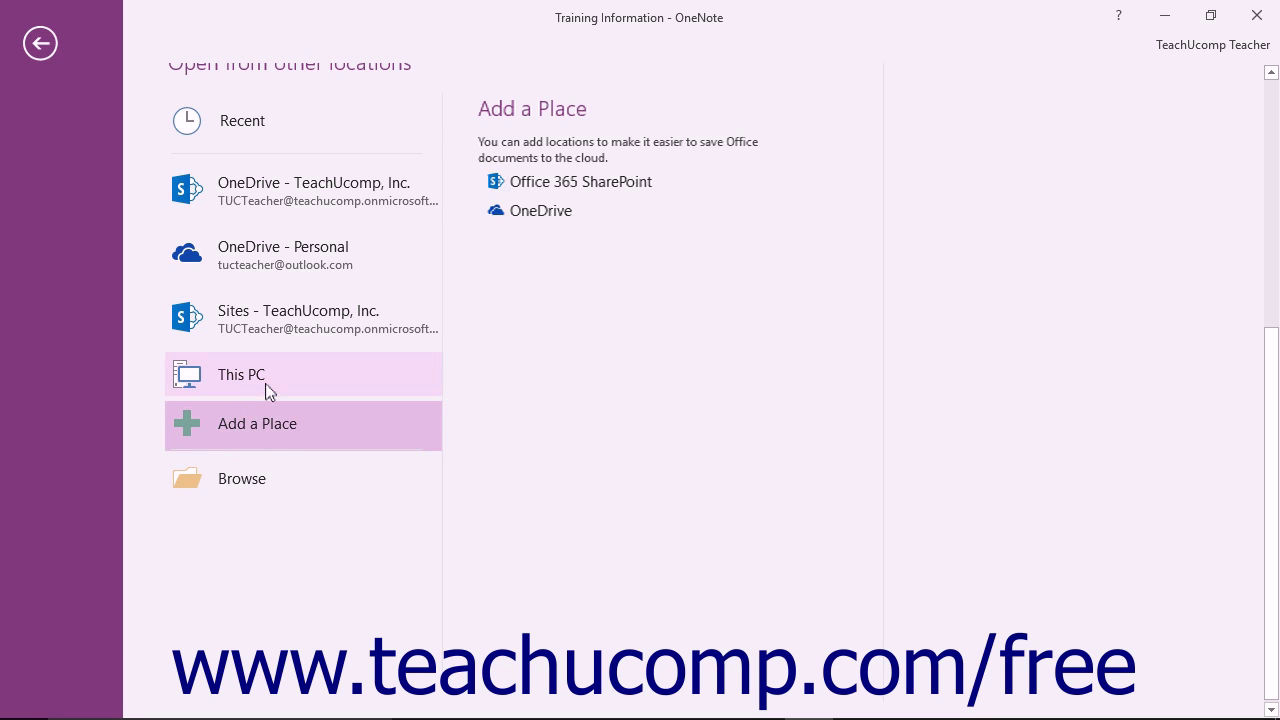
{"action": "left_click", "coordinate": [241, 374]}
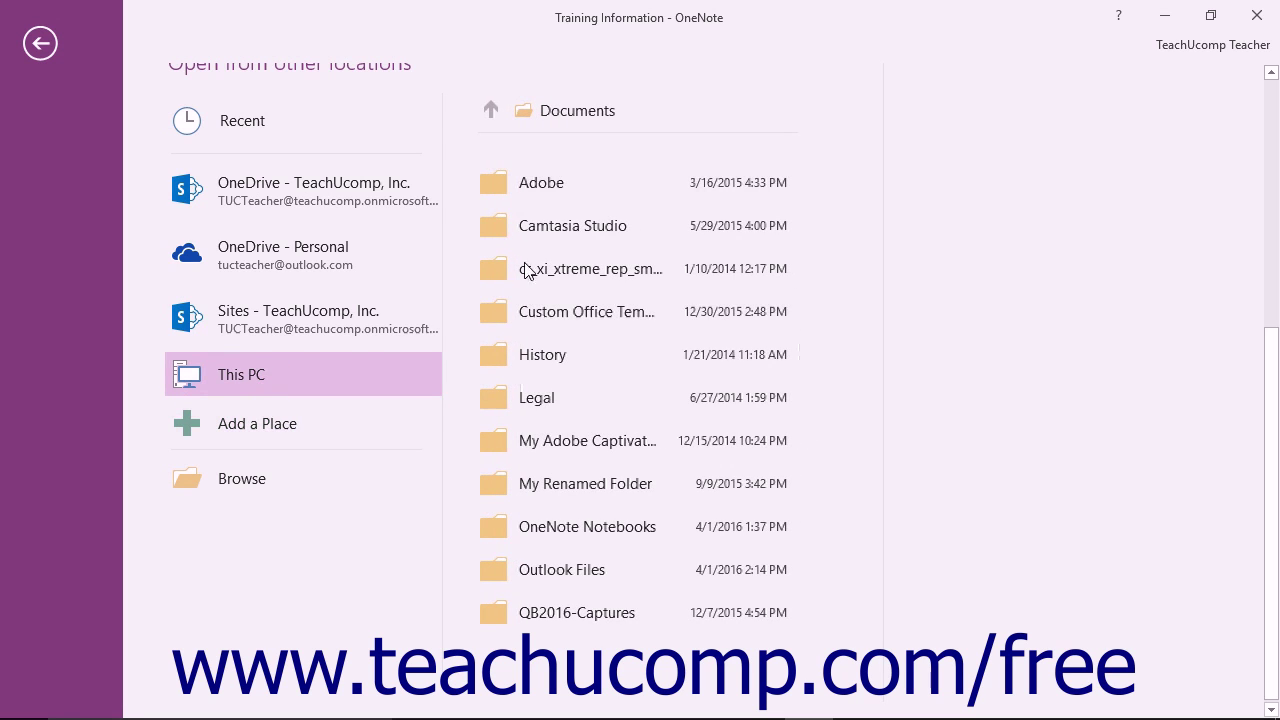
{"action": "left_click", "coordinate": [537, 397]}
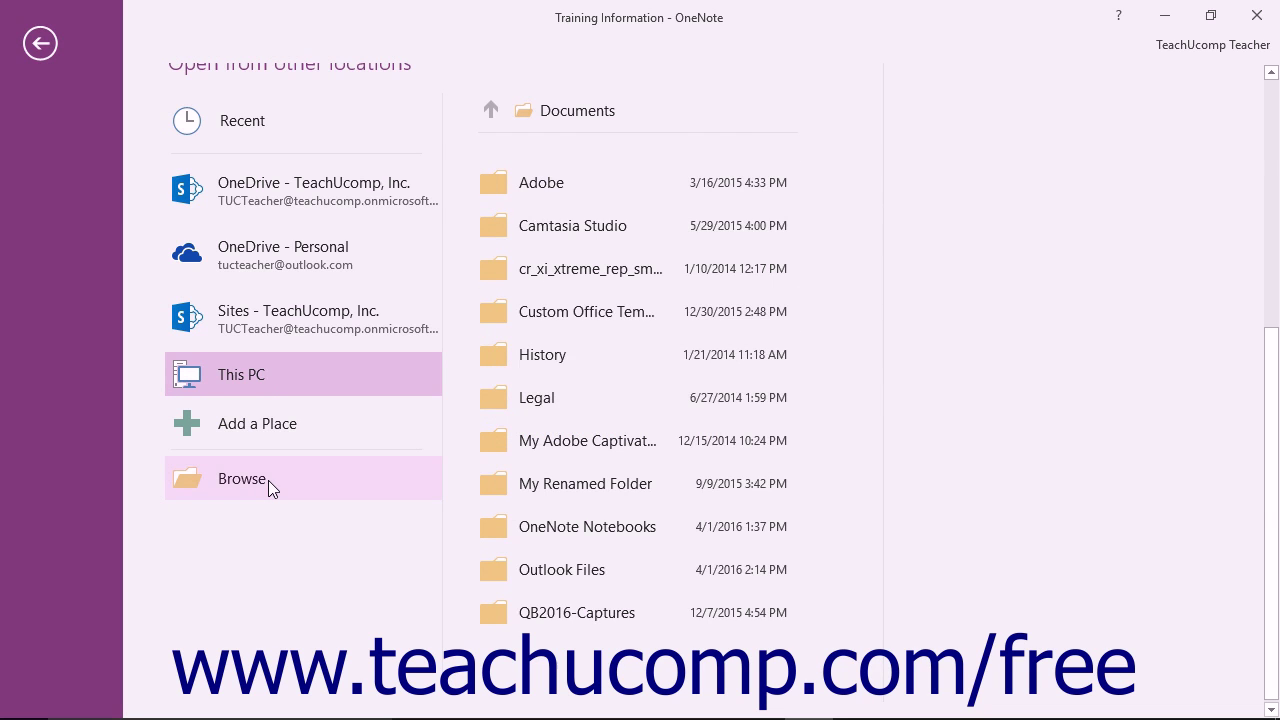
Browse to the My Sample Notebook folder and open its Open Notebook file
{"action": "left_click", "coordinate": [241, 478]}
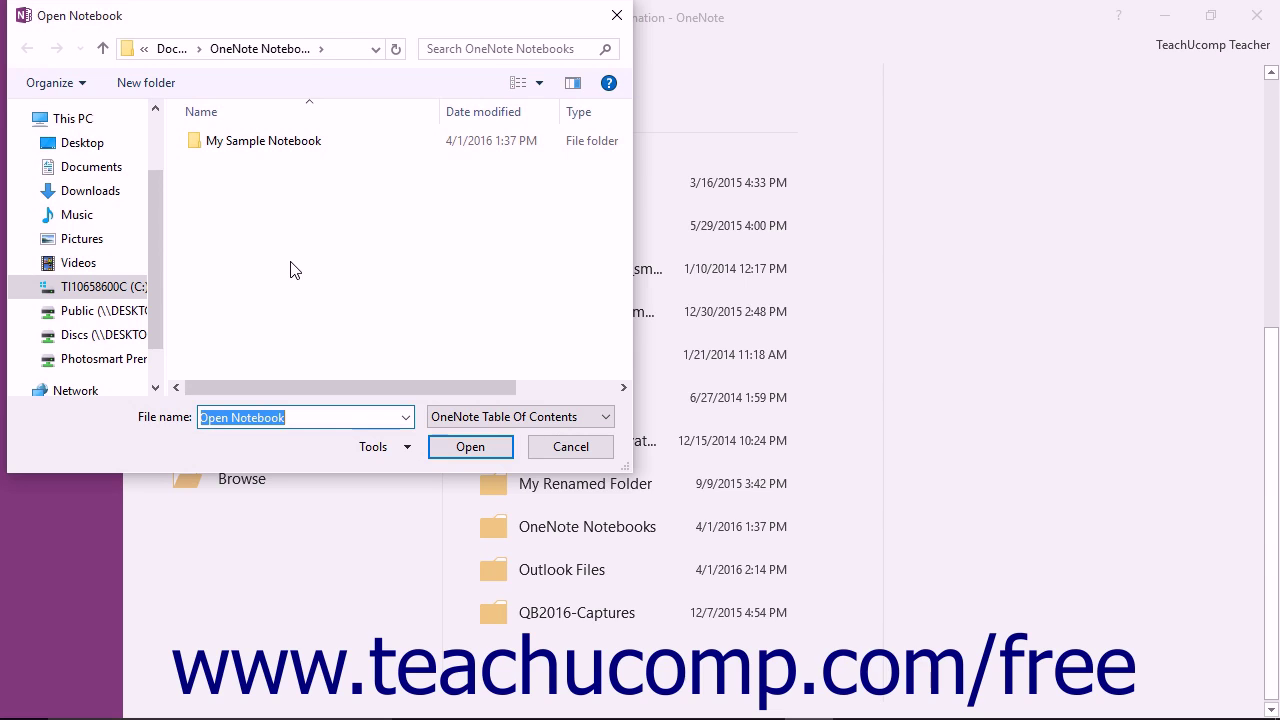
{"action": "double_click", "coordinate": [264, 140]}
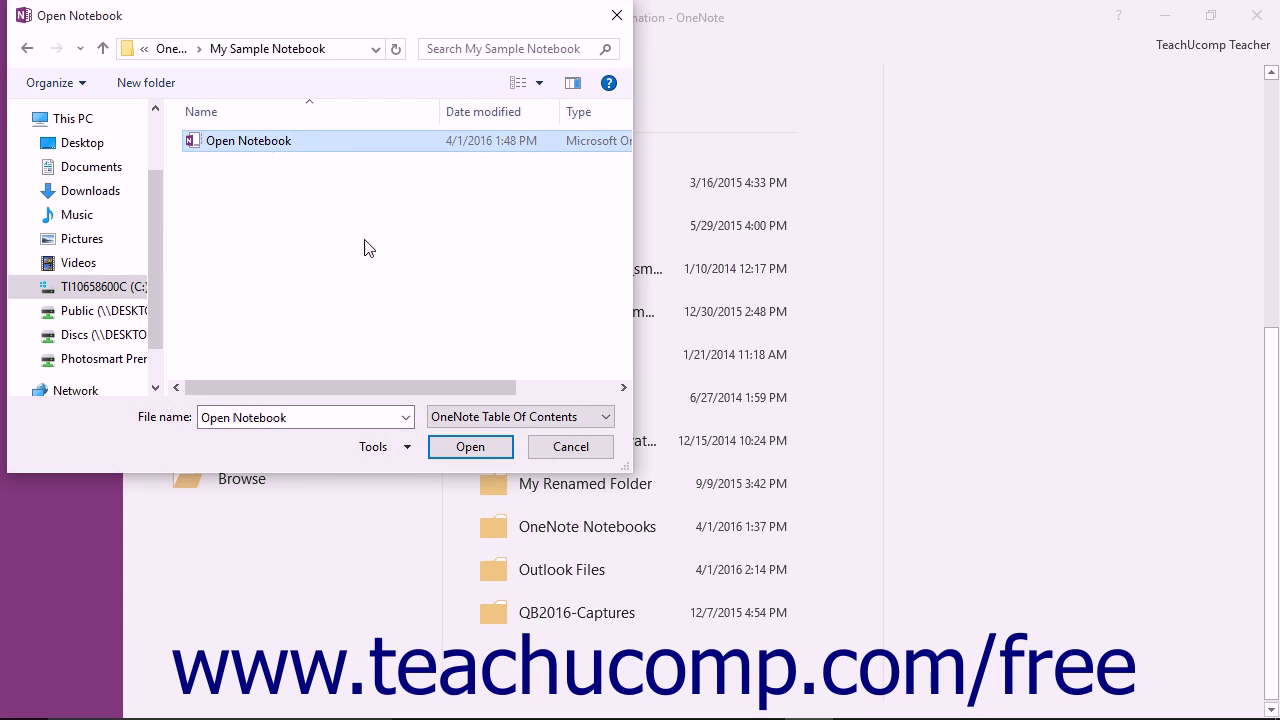
{"action": "left_click", "coordinate": [470, 446]}
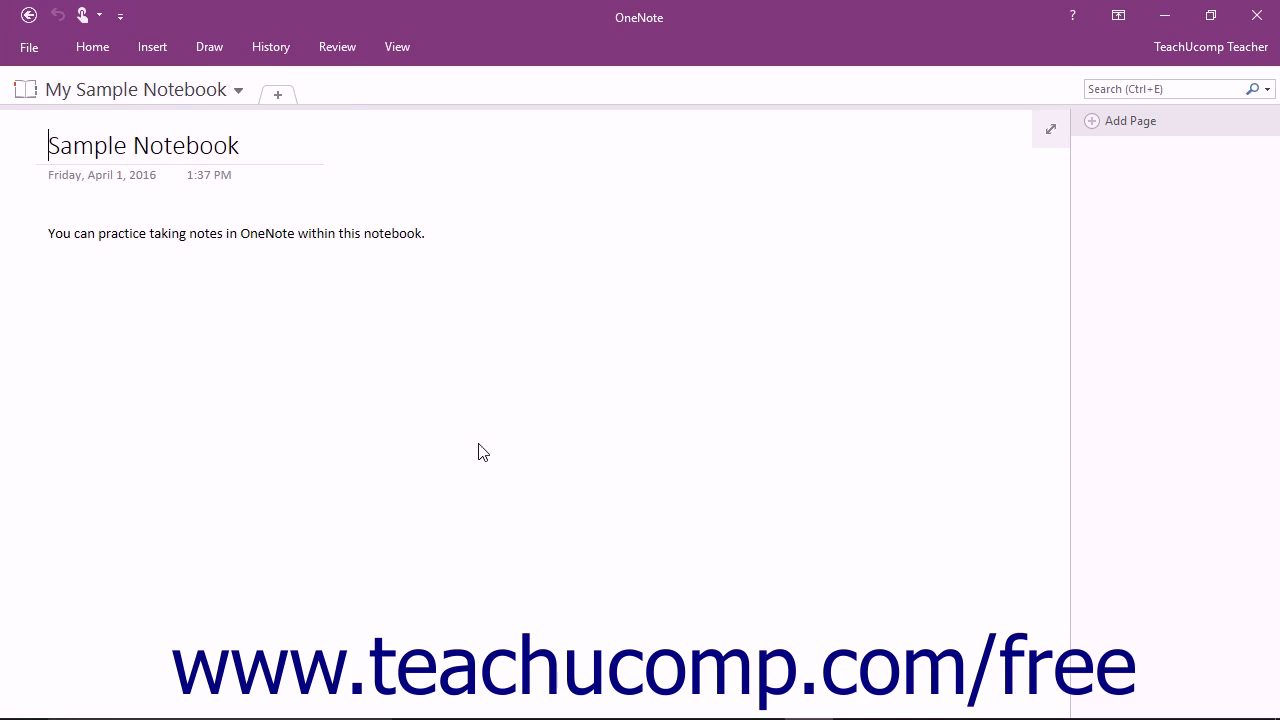
{"action": "mouse_move", "coordinate": [460, 261]}
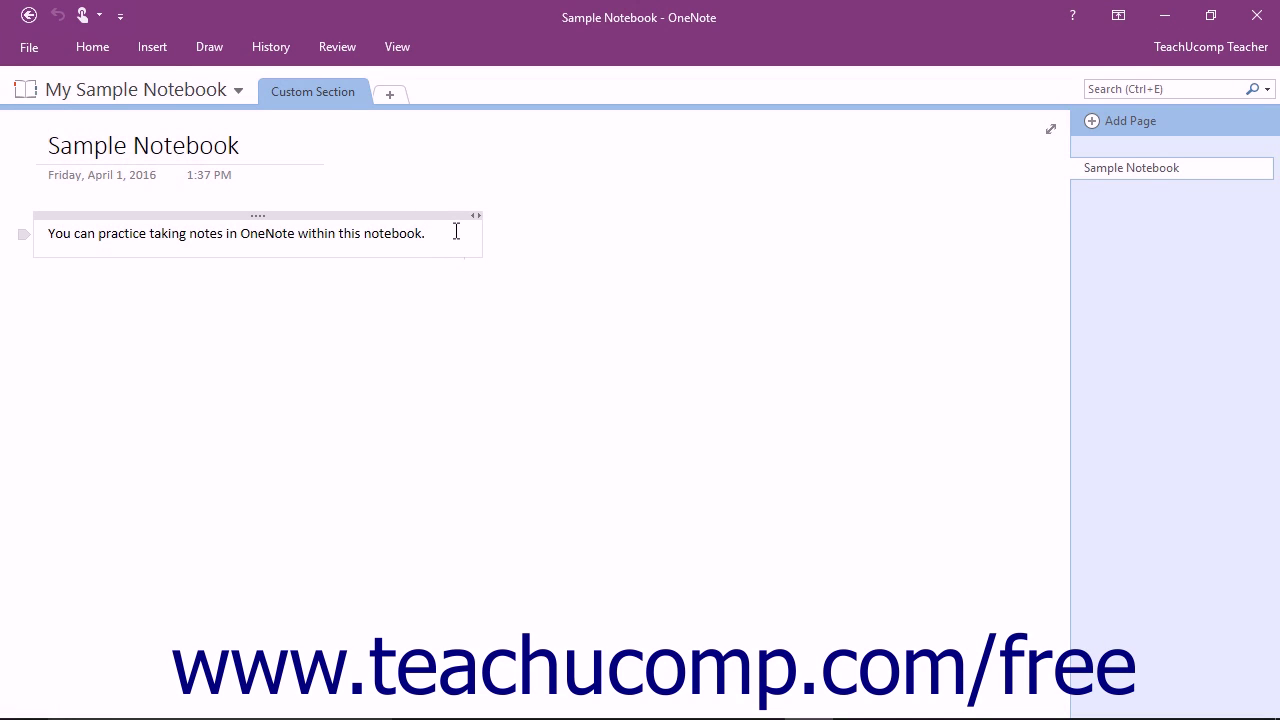
Type practice characters 'gjgjgj' after the note sentence, then delete them
{"action": "type", "text": "gjgjgj"}
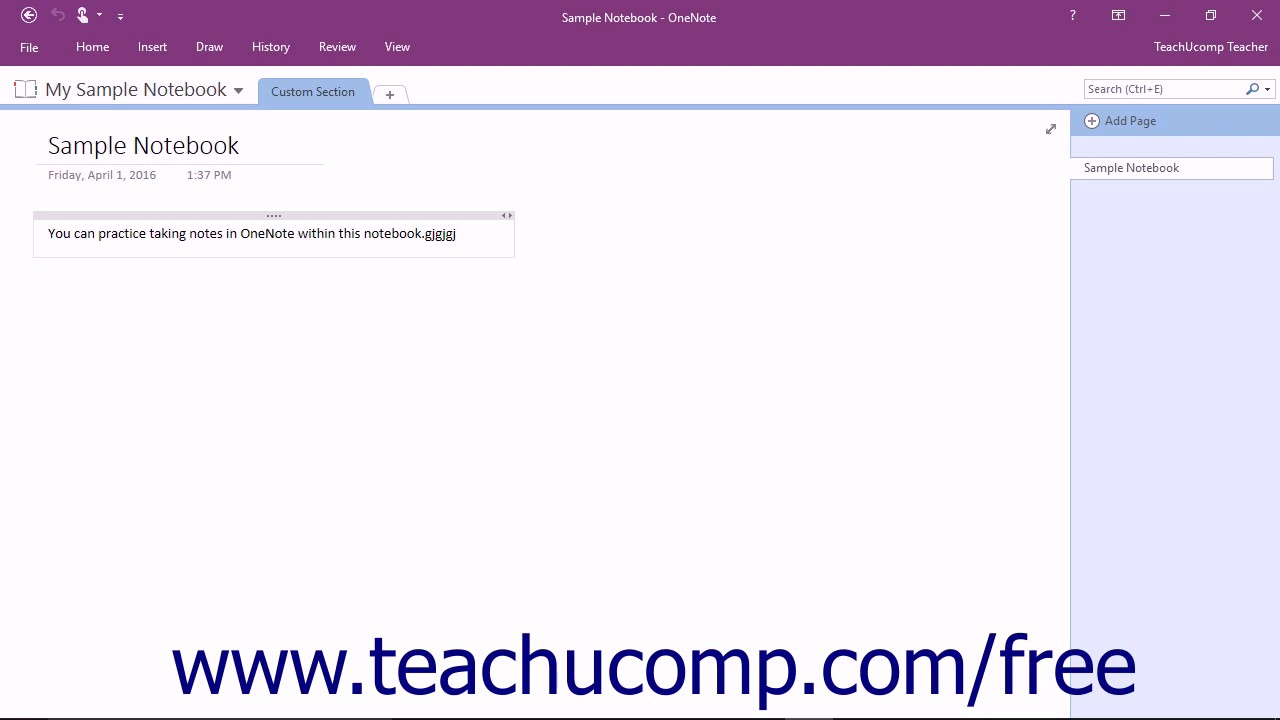
{"action": "key", "text": "BackSpace"}
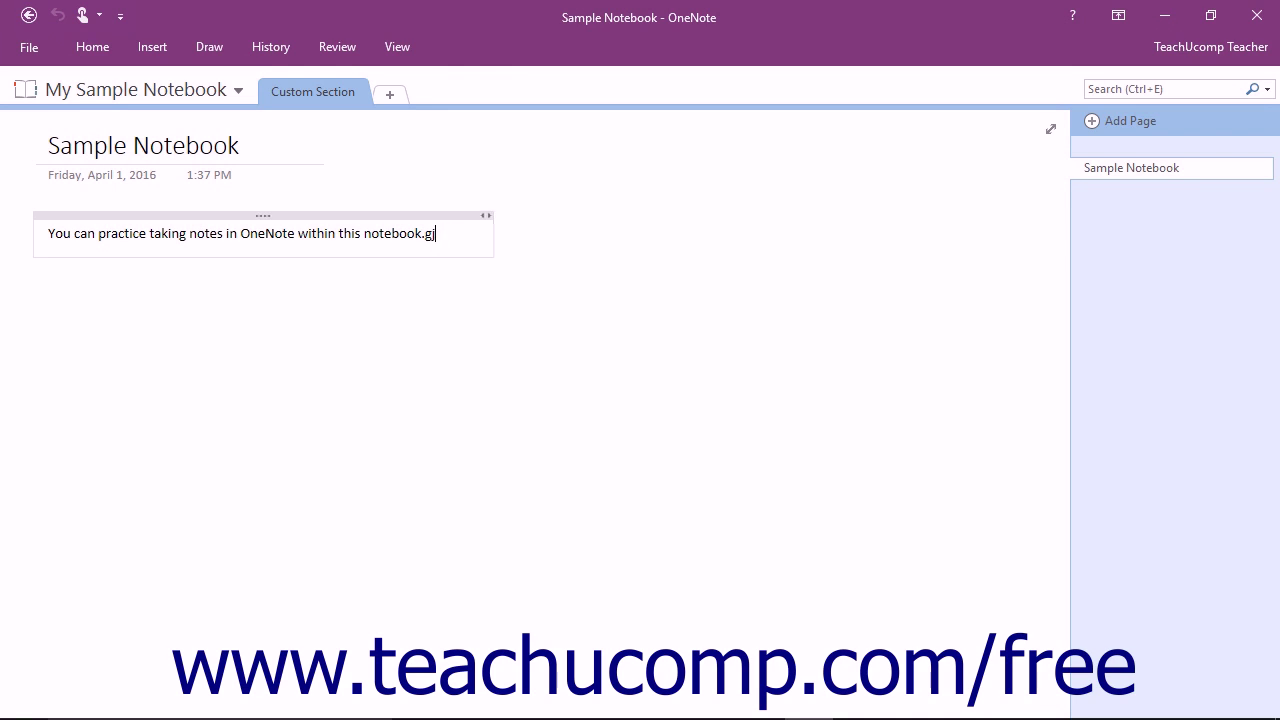
{"action": "key", "text": "Backspace"}
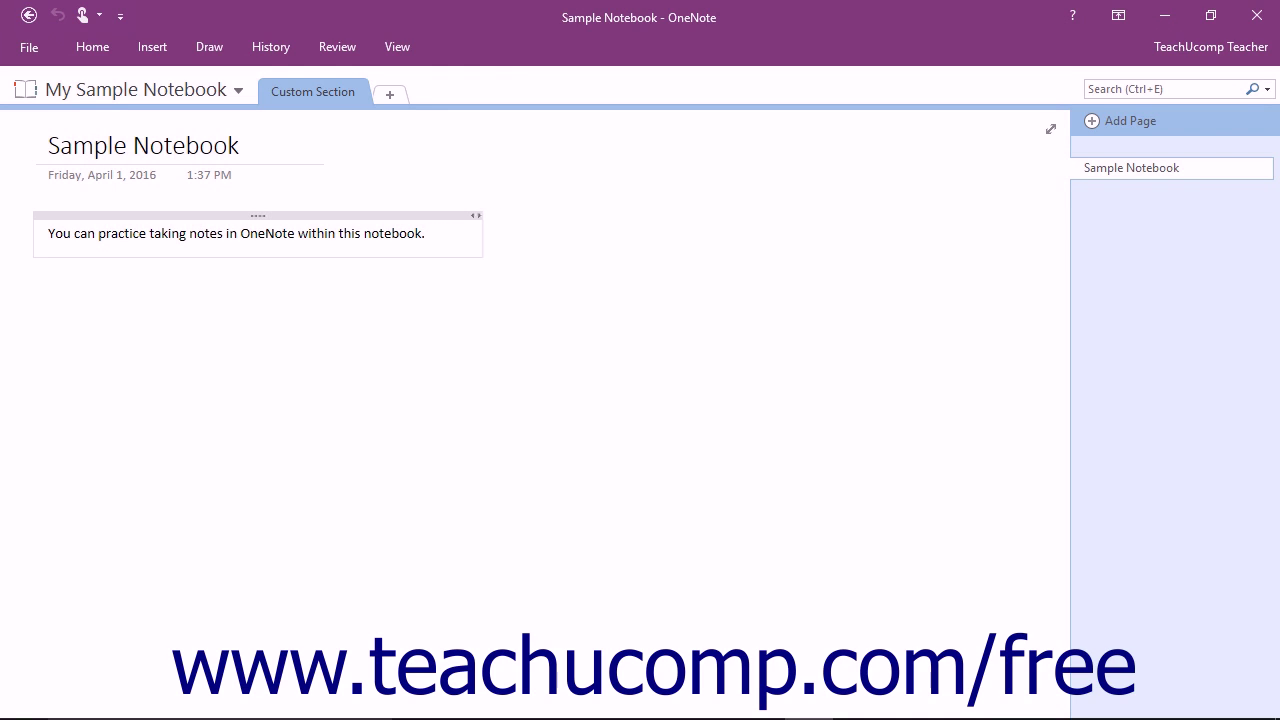
{"action": "left_click", "coordinate": [424, 233]}
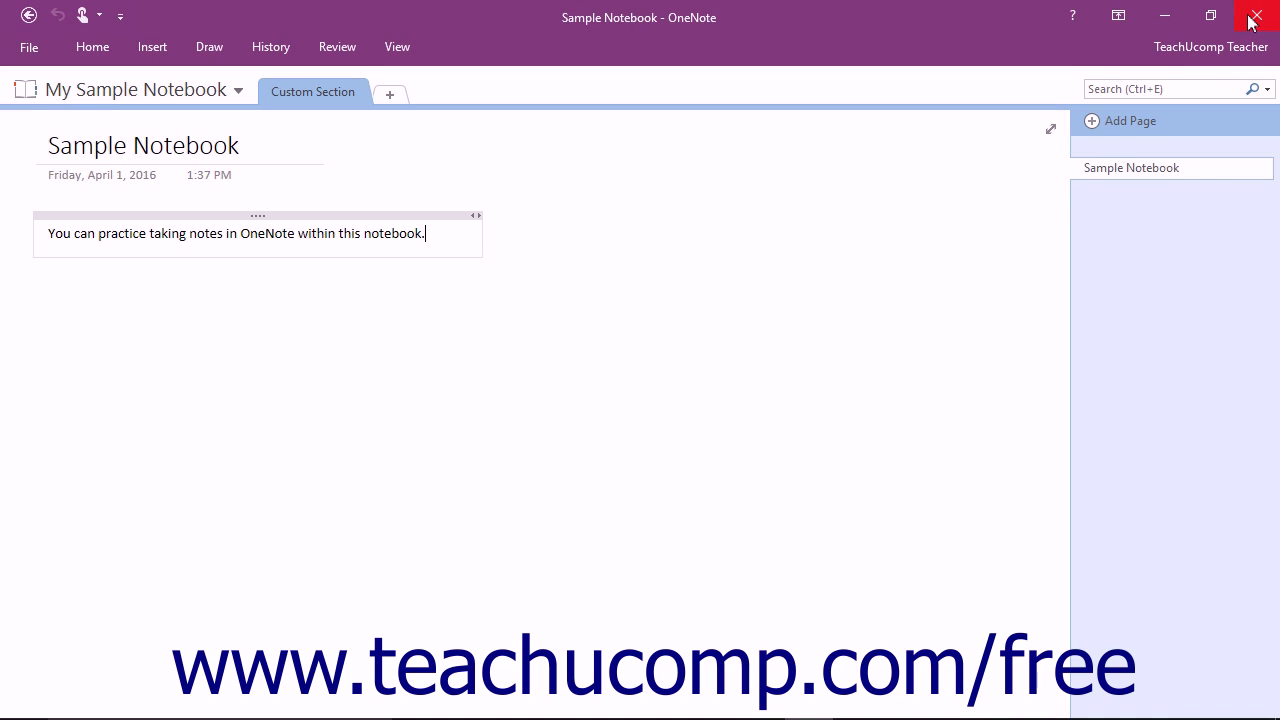
{"action": "mouse_move", "coordinate": [1258, 17]}
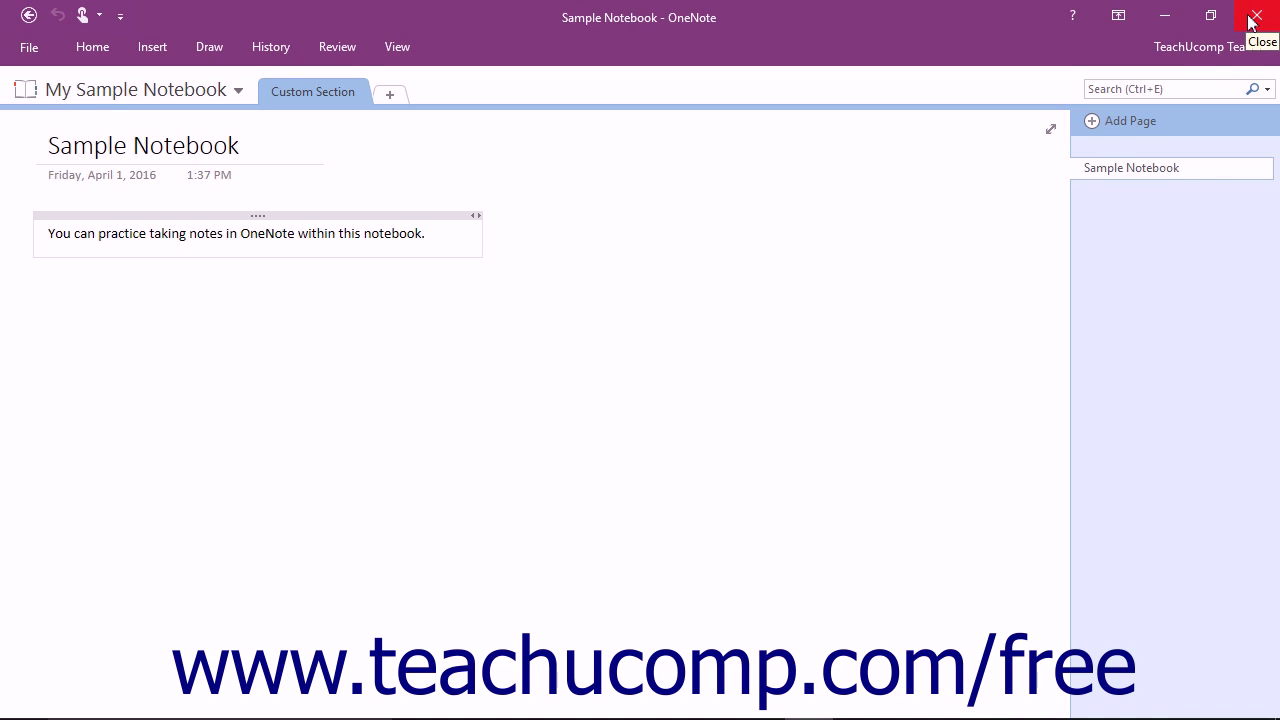
{"action": "mouse_move", "coordinate": [1254, 24]}
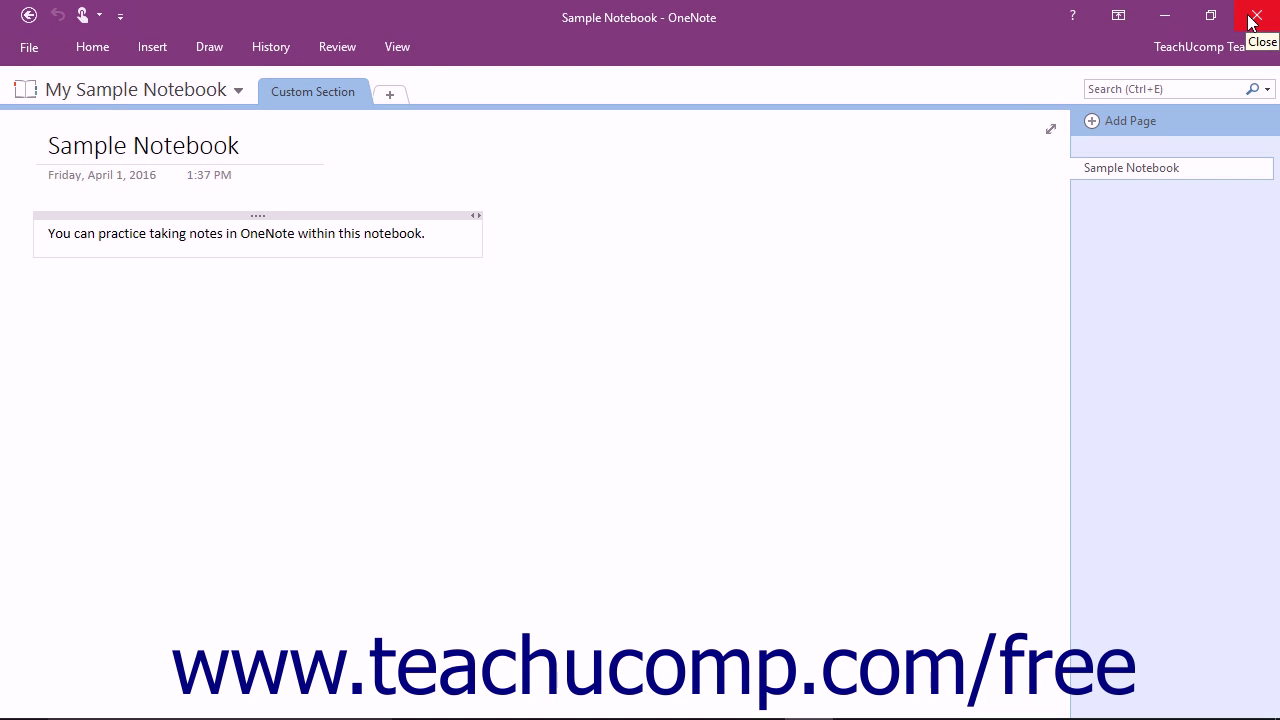
{"action": "mouse_move", "coordinate": [690, 244]}
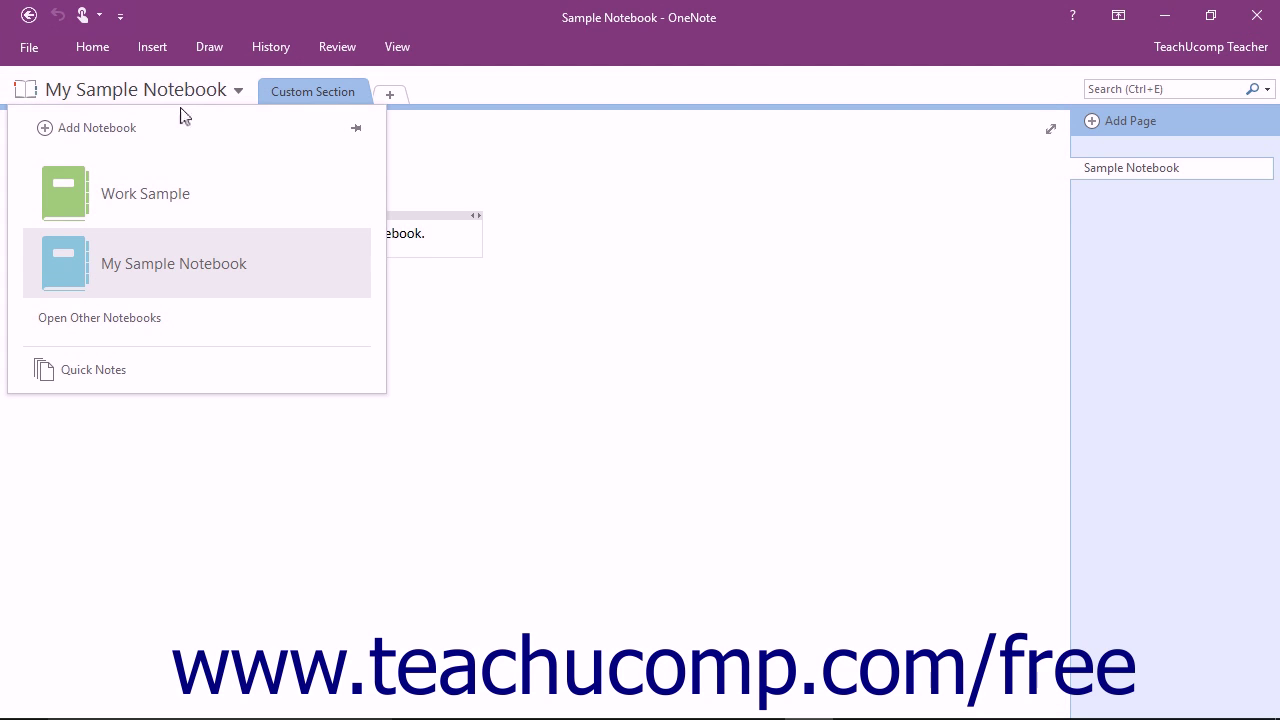
{"action": "mouse_move", "coordinate": [180, 285]}
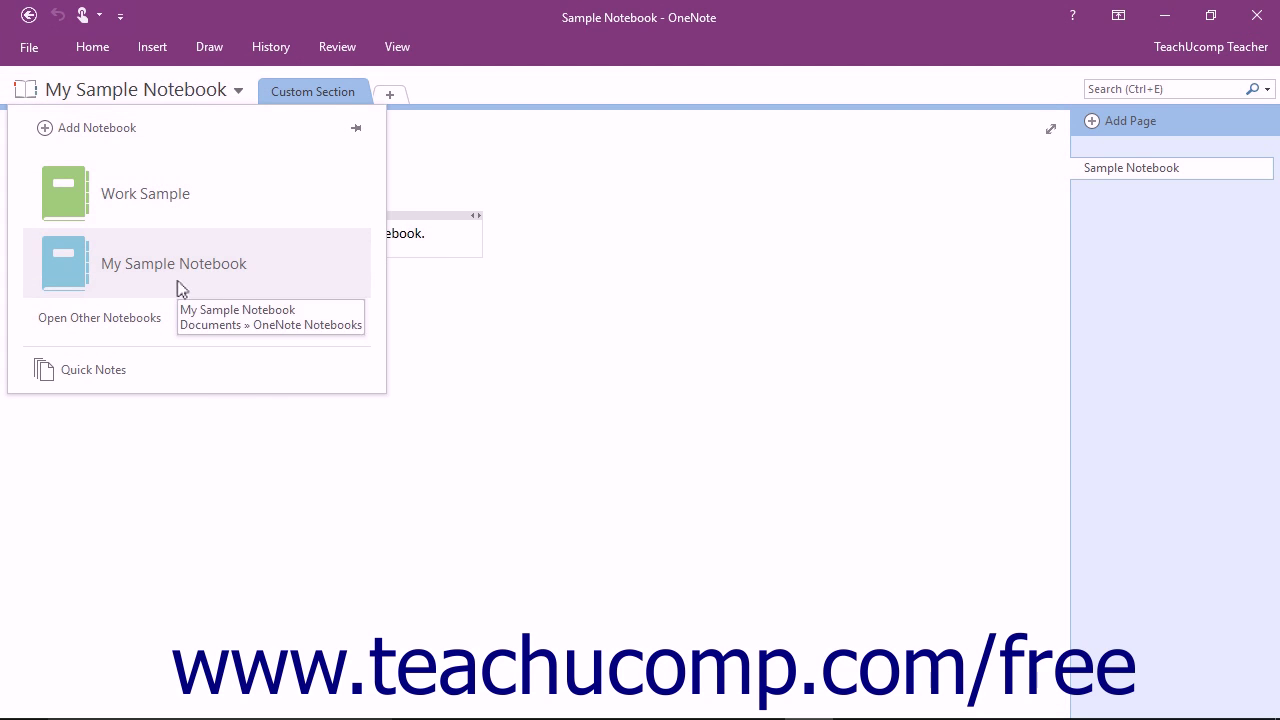
Close My Sample Notebook from its right-click menu in the notebook dropdown
{"action": "right_click", "coordinate": [173, 263]}
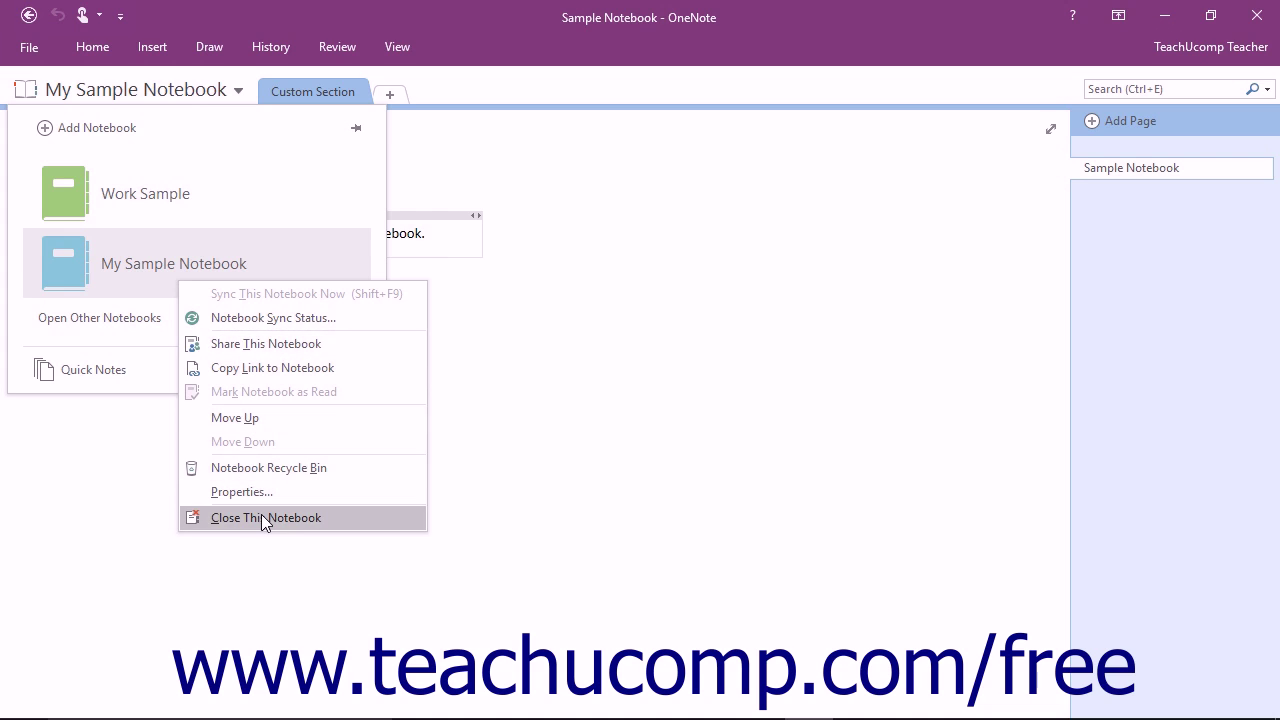
{"action": "left_click", "coordinate": [266, 517]}
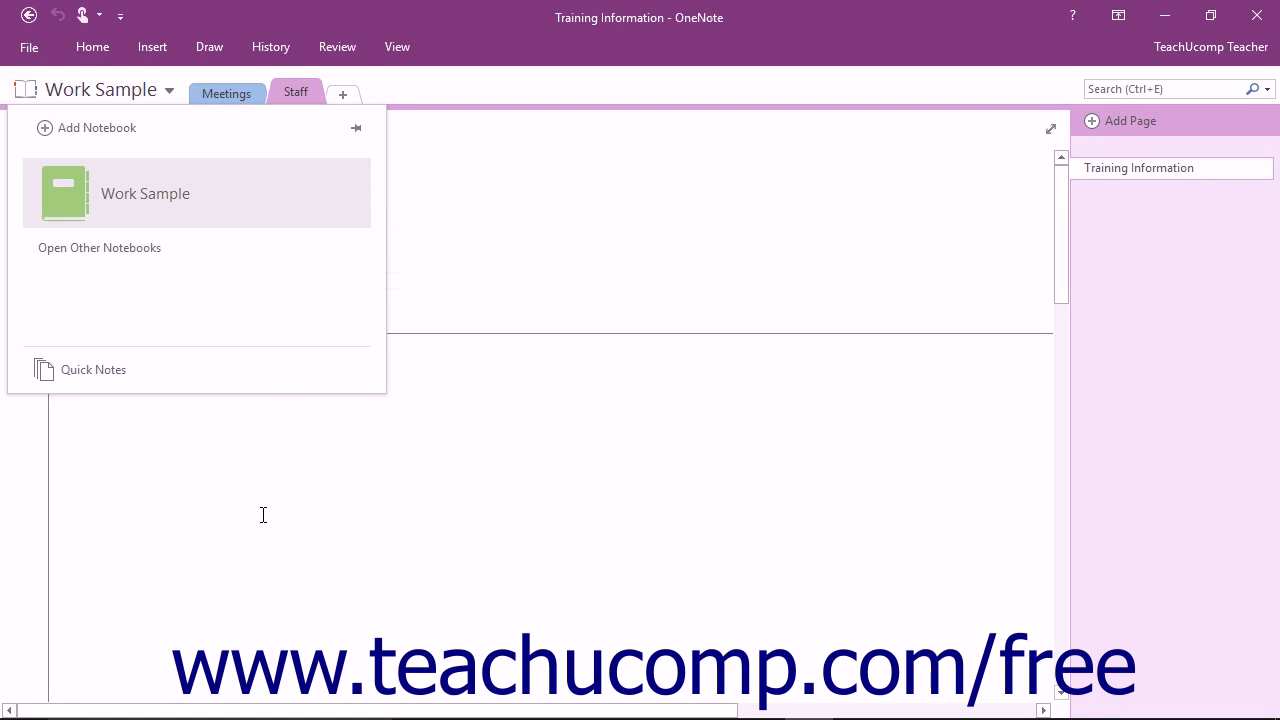
{"action": "mouse_move", "coordinate": [253, 270]}
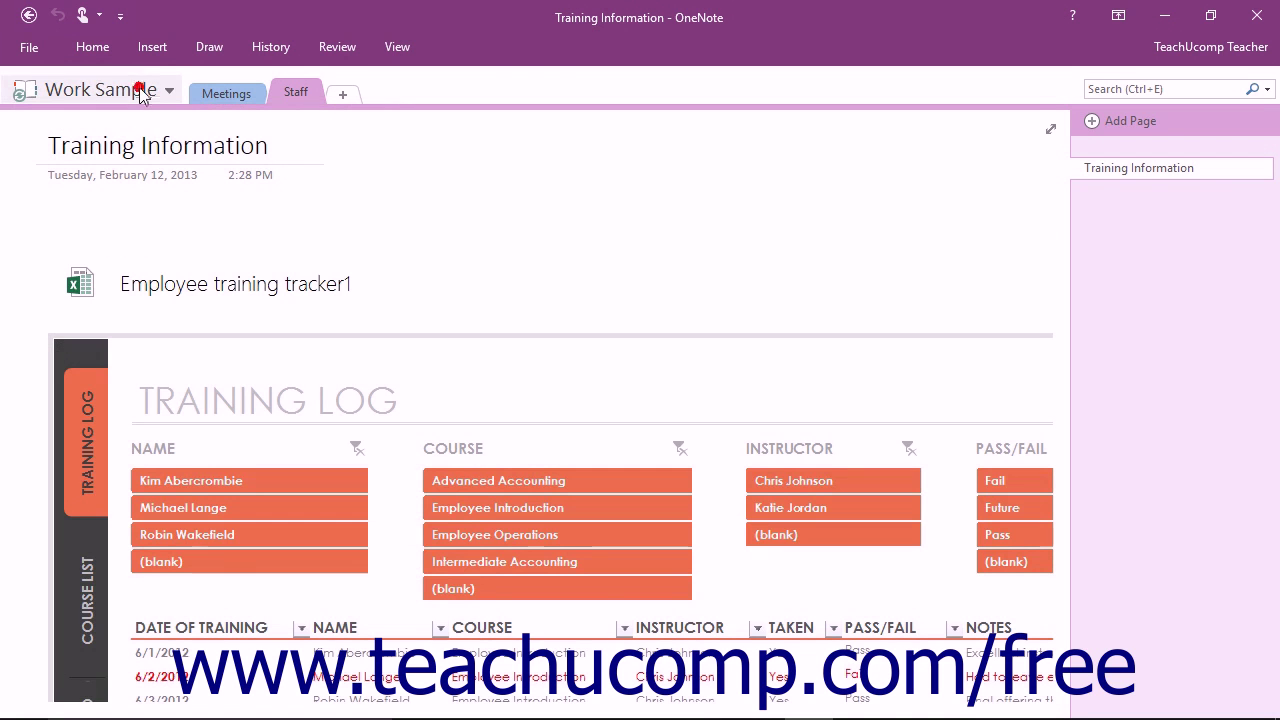
Show Work Sample's Settings options on the File > Info page
{"action": "left_click", "coordinate": [29, 47]}
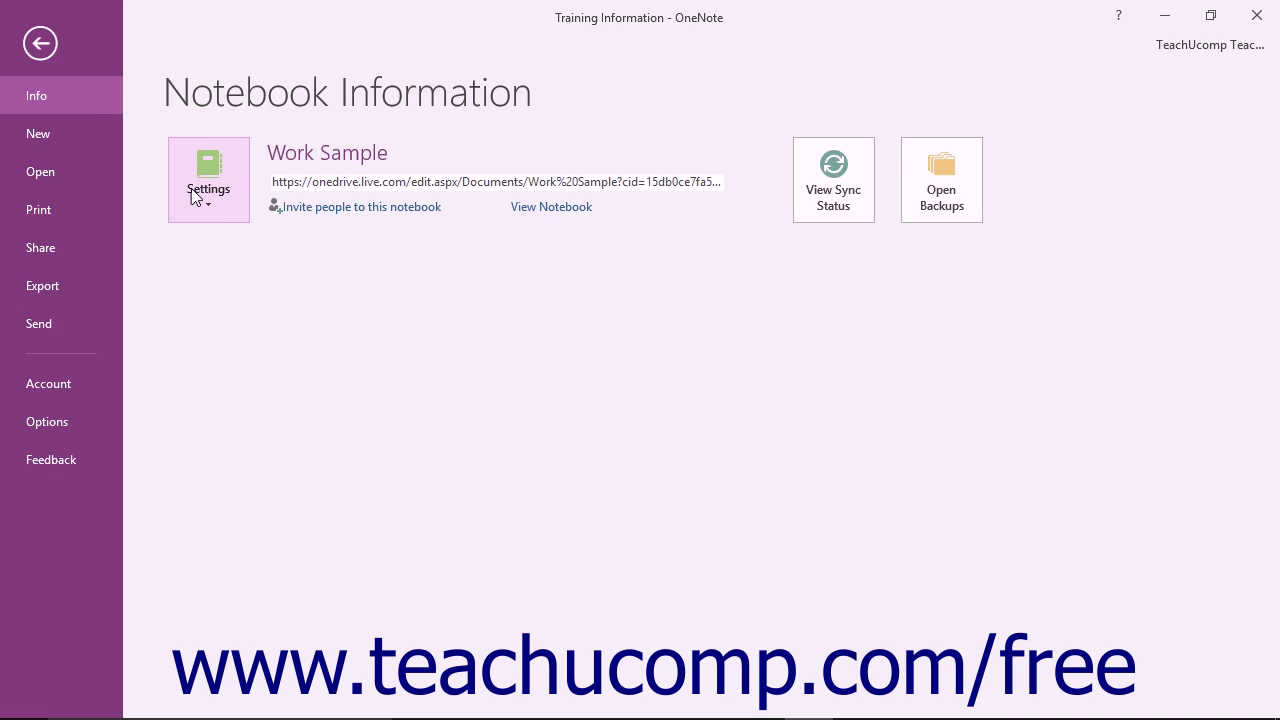
{"action": "left_click", "coordinate": [208, 180]}
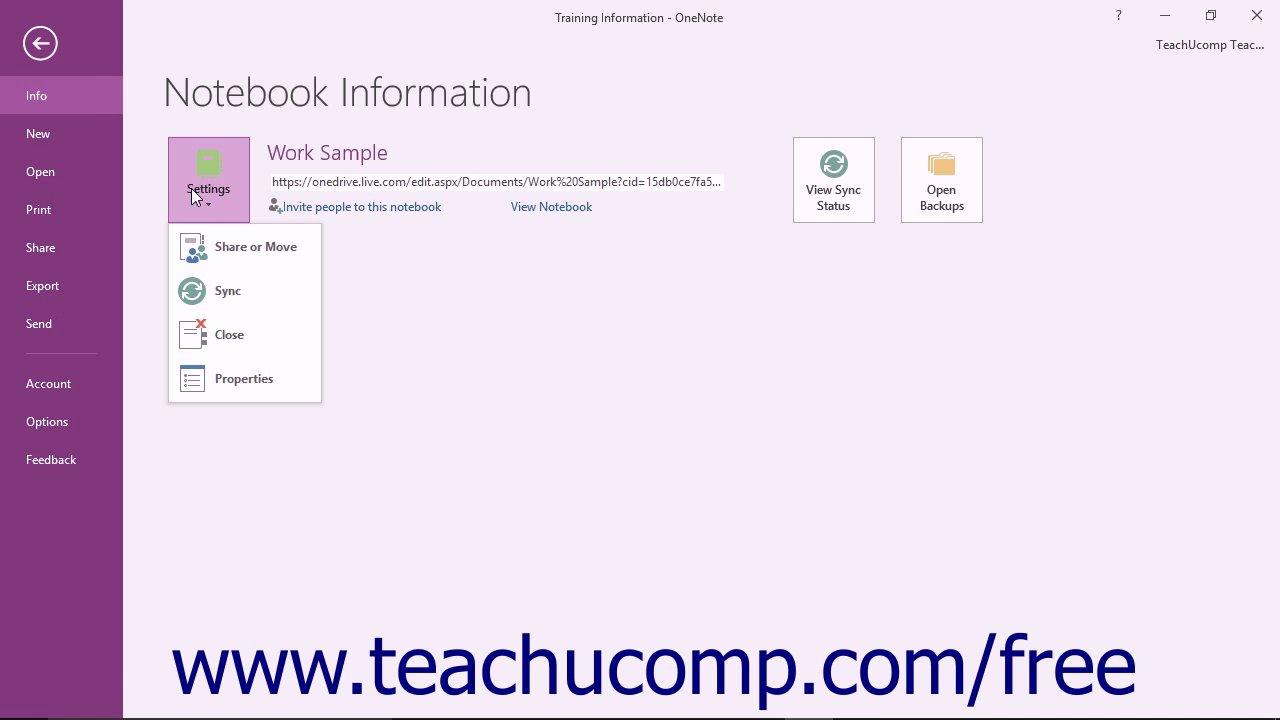
{"action": "mouse_move", "coordinate": [230, 334]}
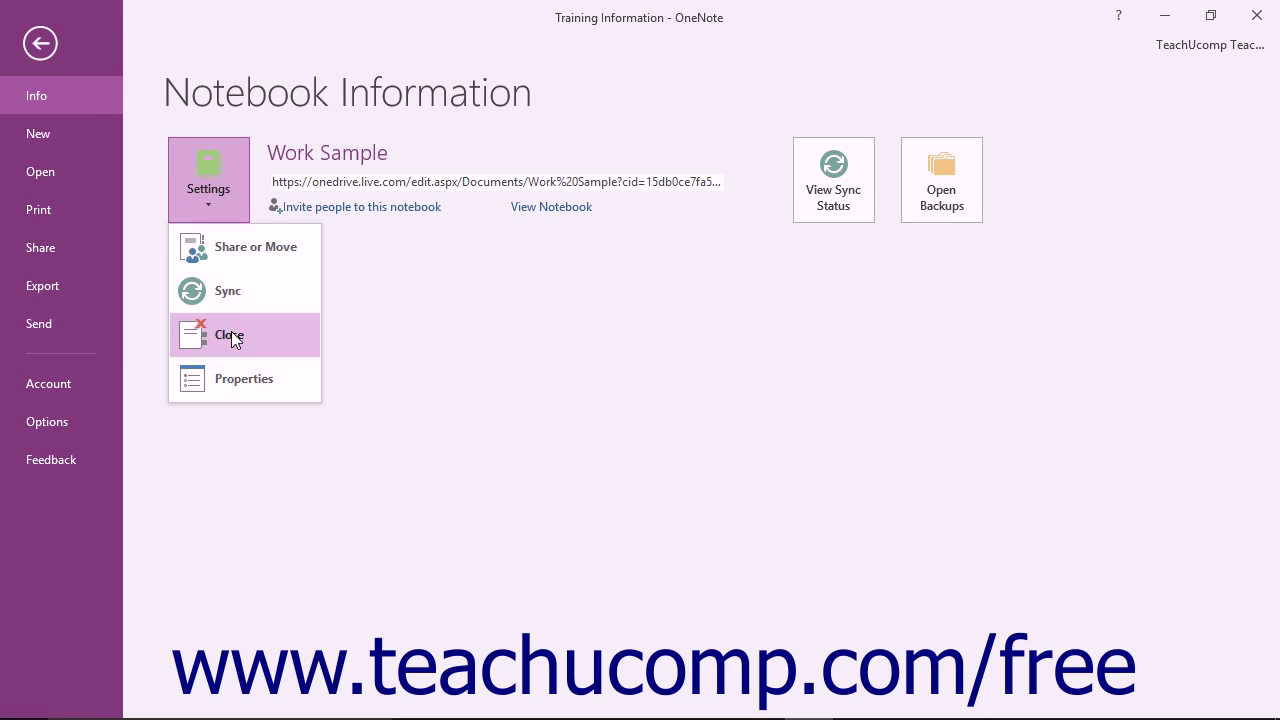